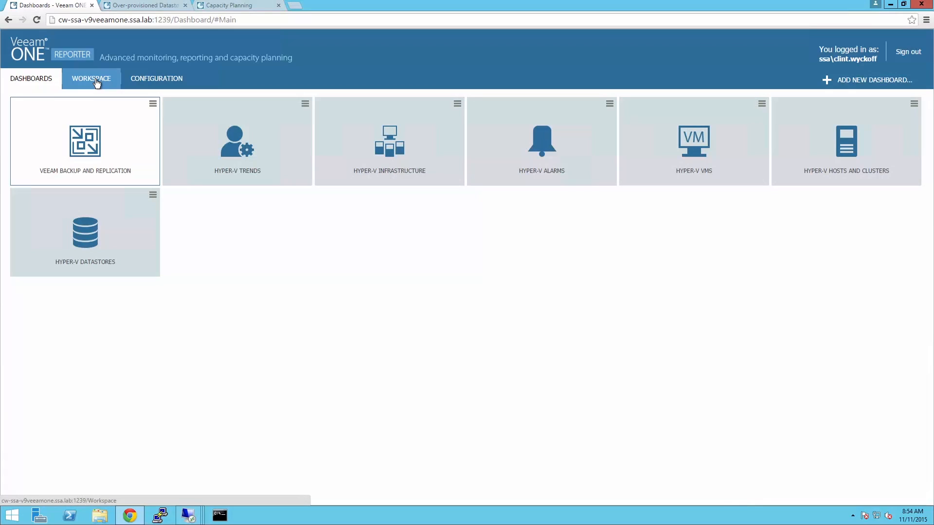
Step: Show the Workspace and list the reports in the Hyper-V capacity planning folder
left_click(92, 78)
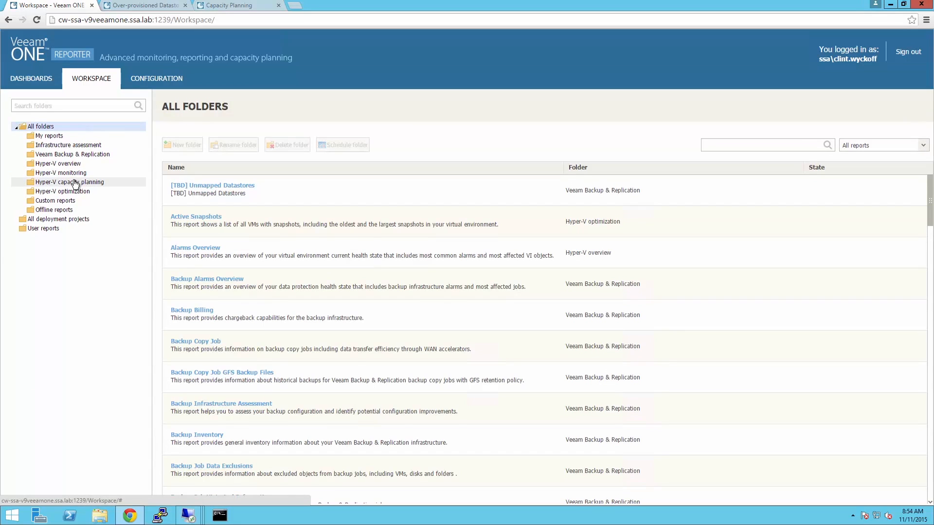
left_click(70, 182)
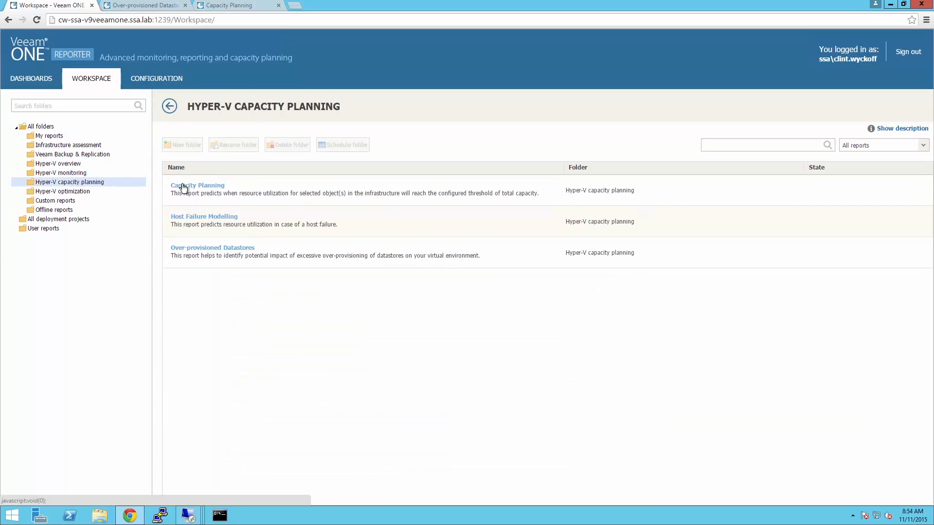
Step: Show the Capacity Planning report's parameters: scope, datastores, time ranges and utilization limits
left_click(198, 185)
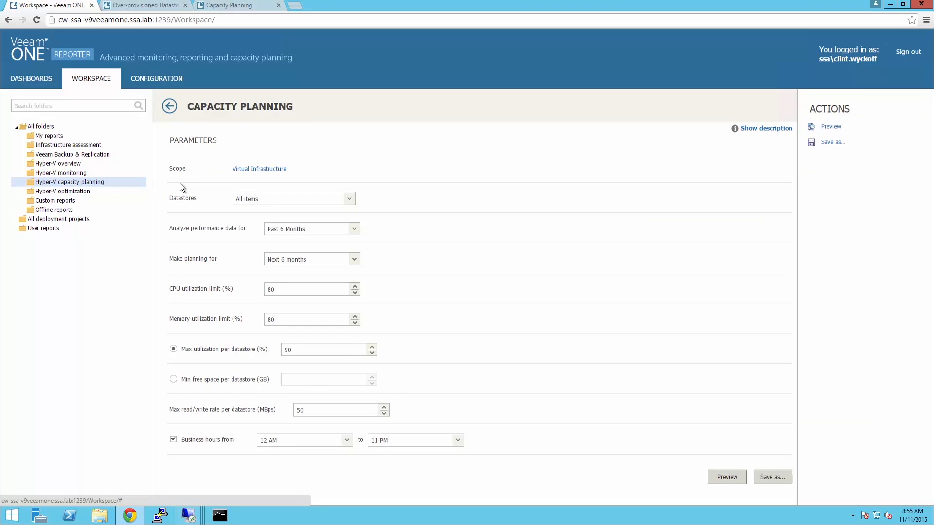
mouse_move(185, 191)
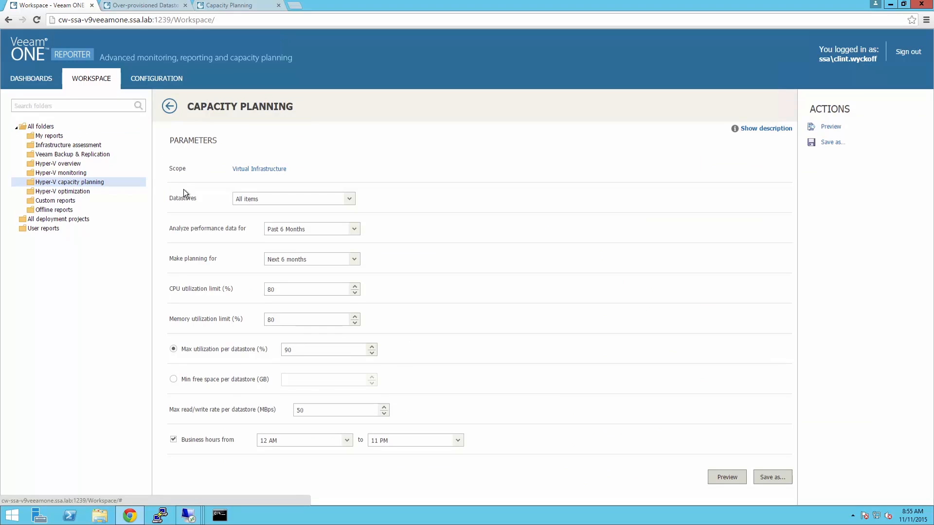
mouse_move(266, 257)
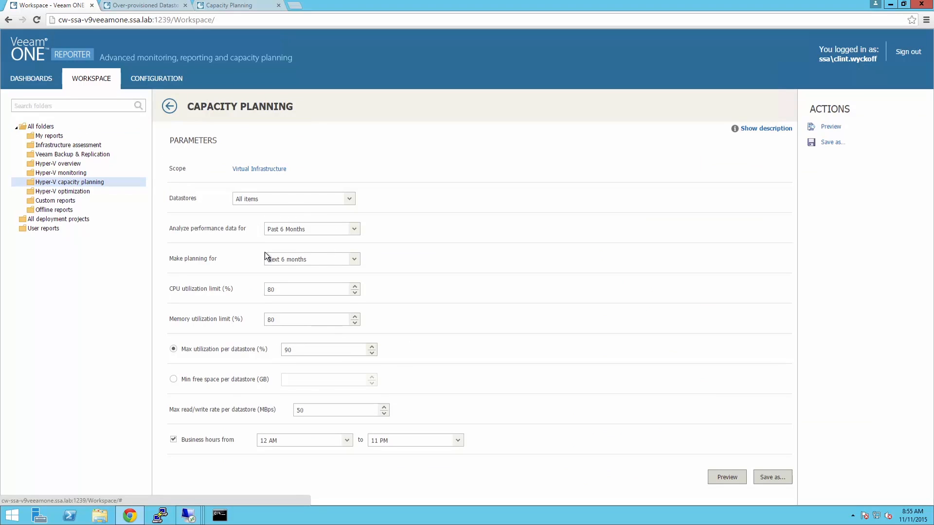
mouse_move(257, 247)
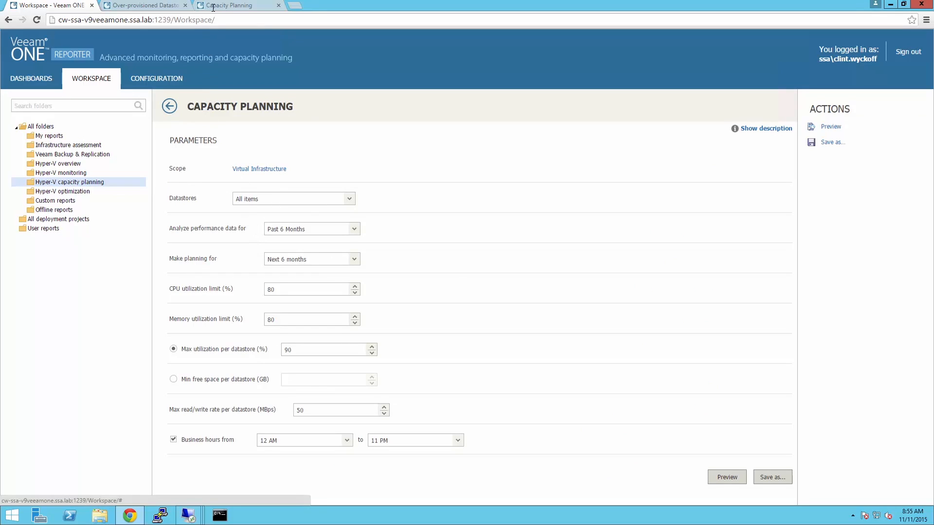
Step: View the generated Capacity Planning report with its summary and top utilized hosts
left_click(727, 477)
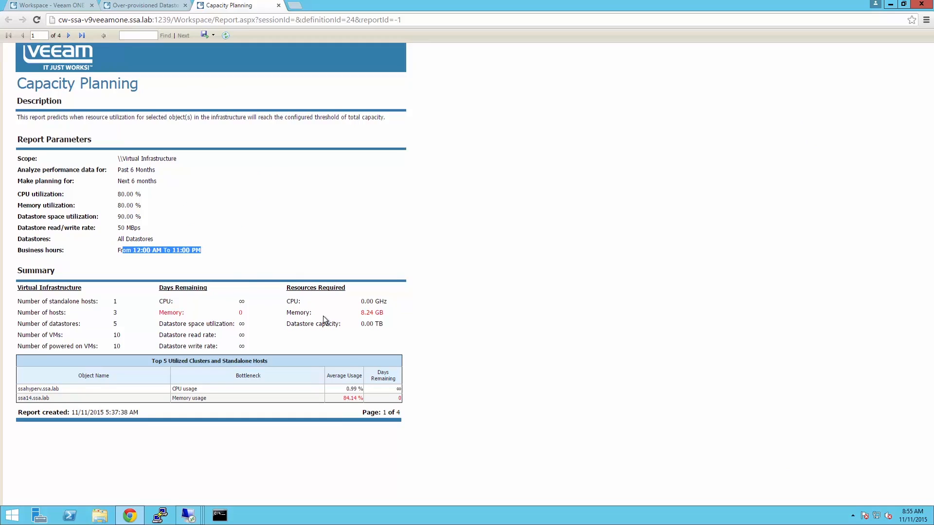
mouse_move(303, 301)
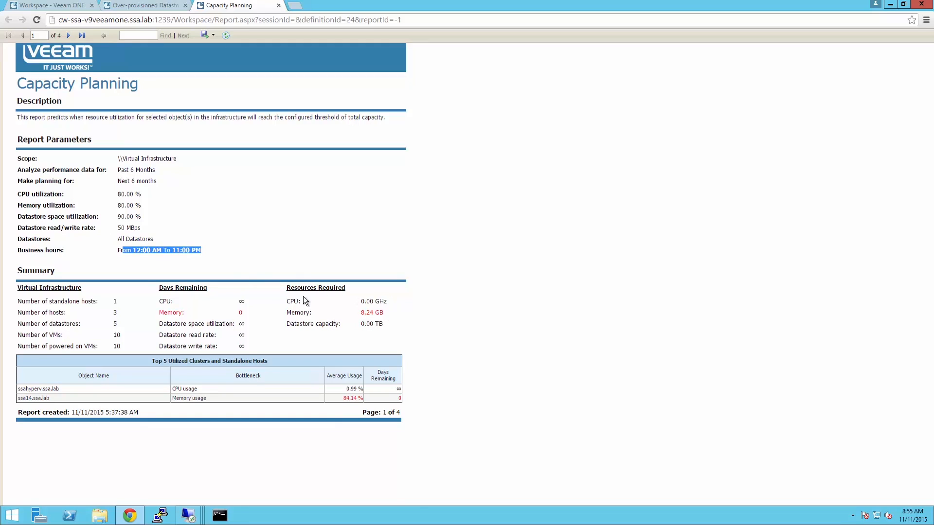
mouse_move(365, 381)
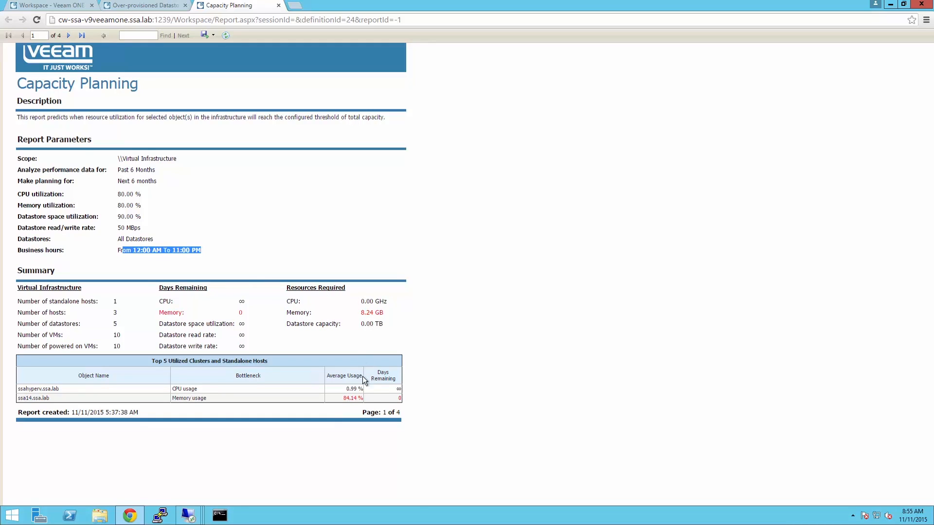
mouse_move(367, 403)
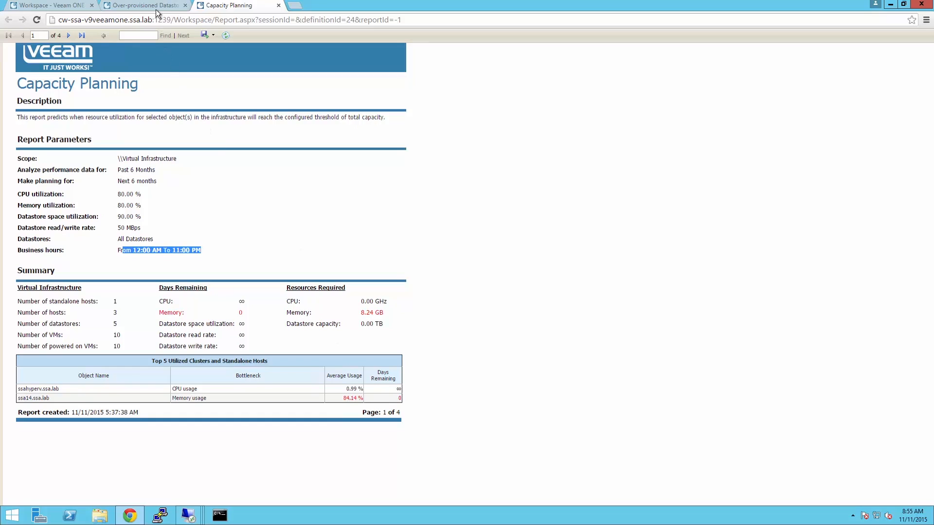
Step: View the generated Over-provisioned Datastores report with its charts and free-space table
left_click(143, 6)
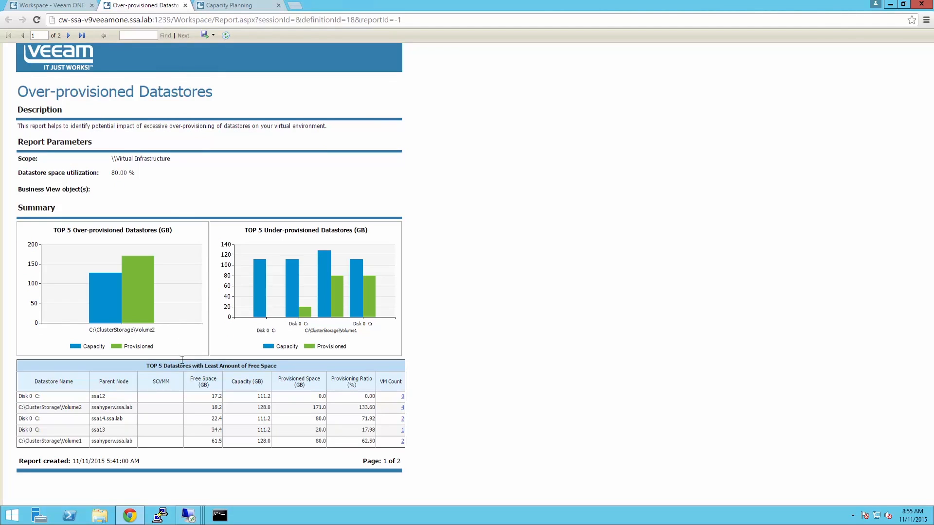
mouse_move(119, 463)
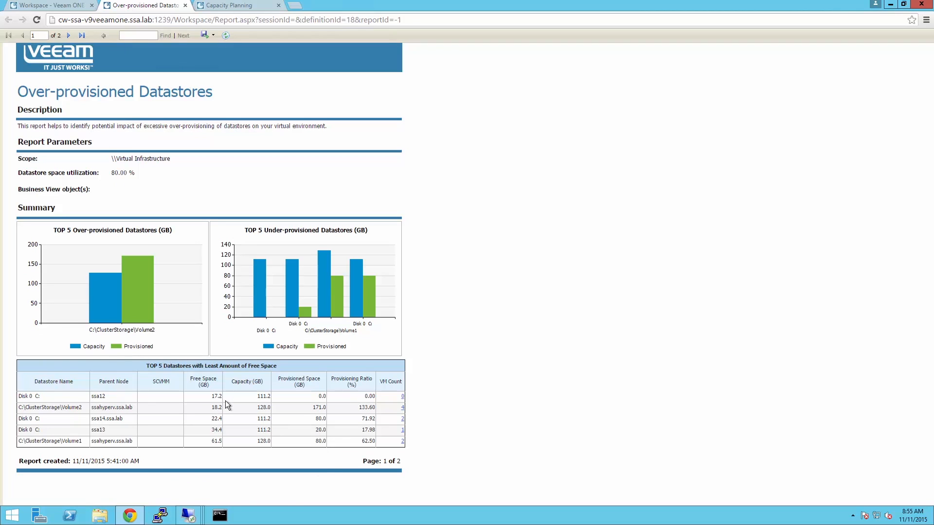
mouse_move(205, 404)
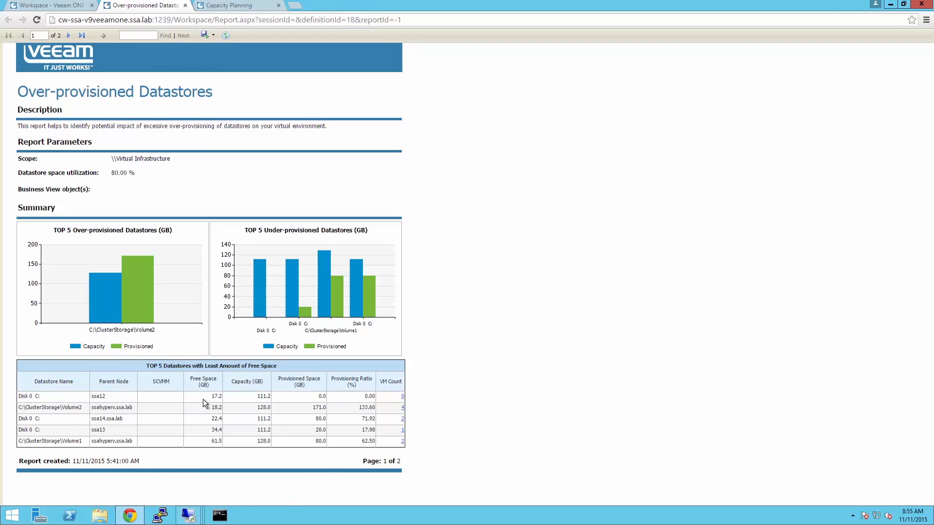
mouse_move(100, 69)
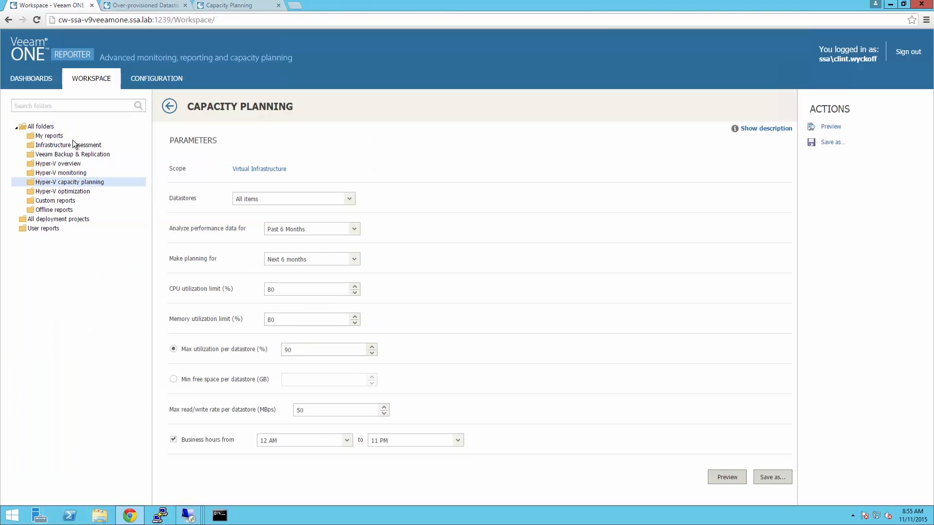
Step: List the Hyper-V optimization reports such as Active Snapshots, Idle VMs and Oversized VMs
left_click(63, 191)
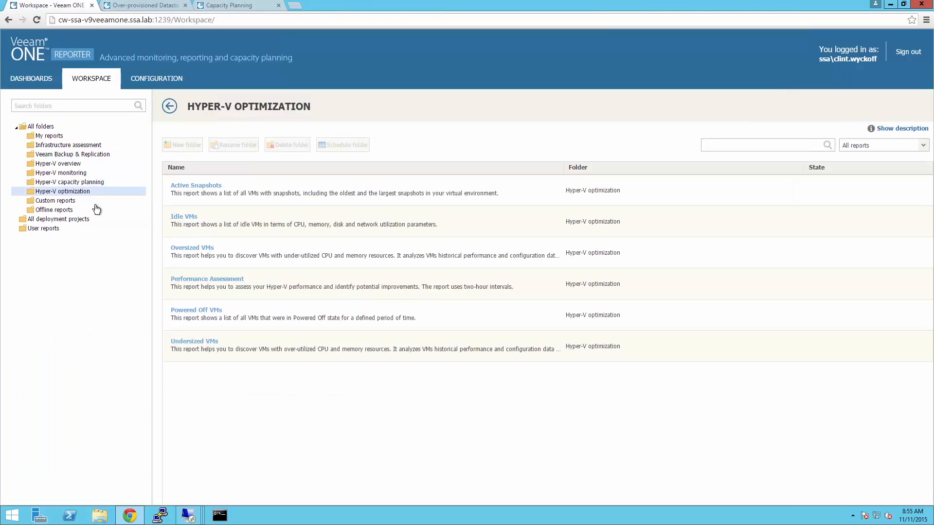
mouse_move(168, 239)
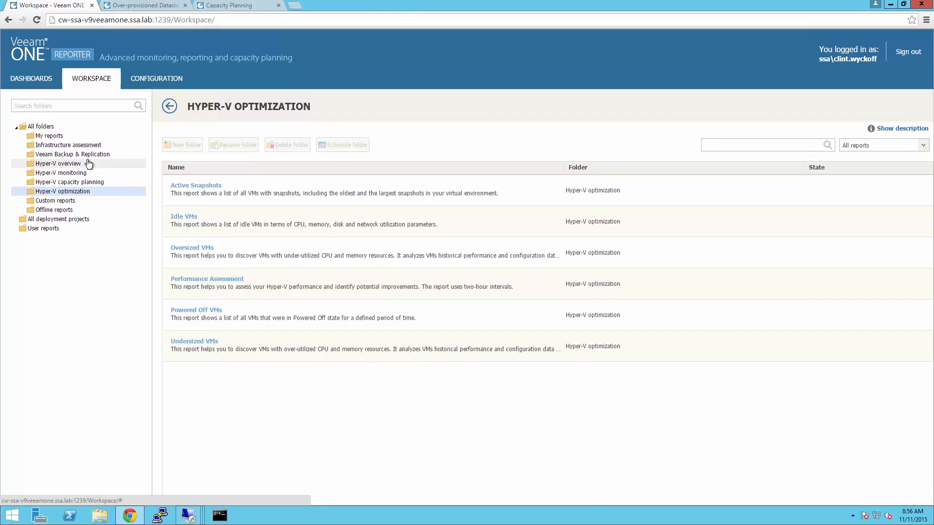
Step: From the Veeam Backup & Replication folder, show the Capacity Planning for Backup Repositories parameters
left_click(72, 154)
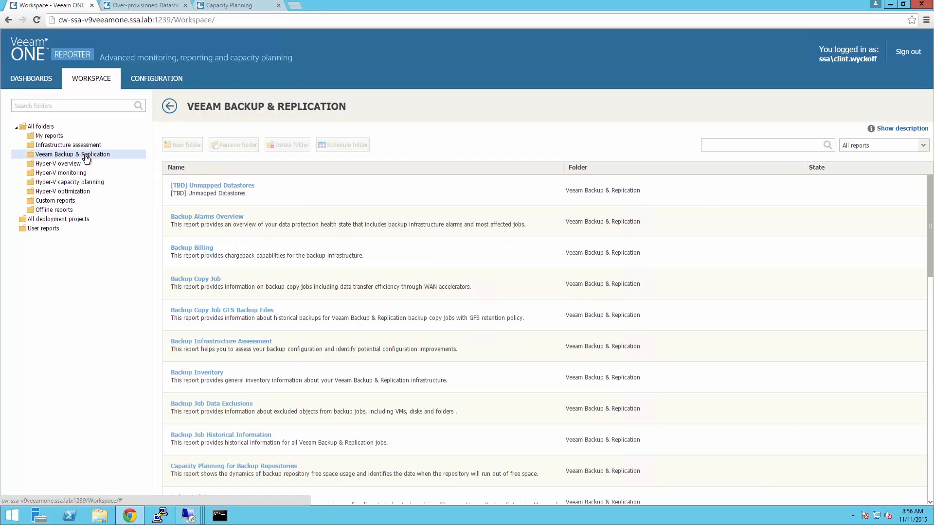
scroll("down", 3)
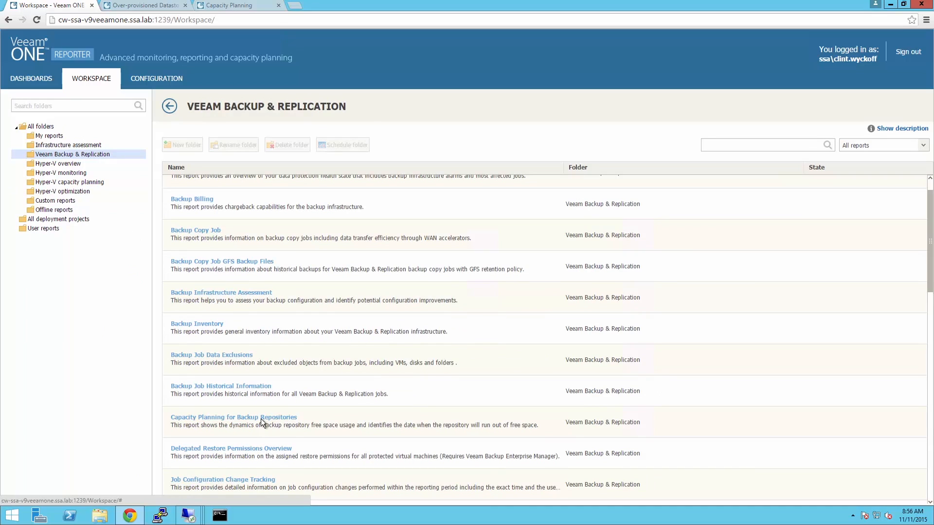
left_click(233, 417)
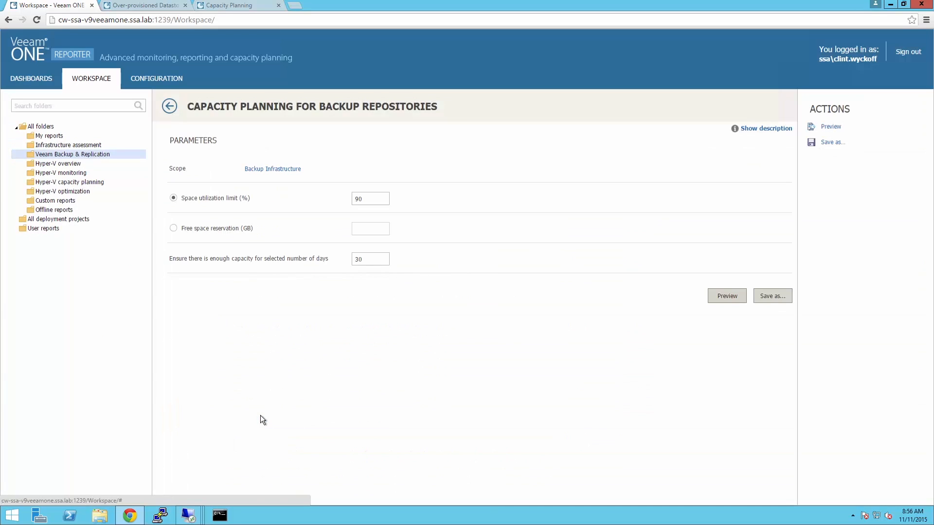
mouse_move(253, 411)
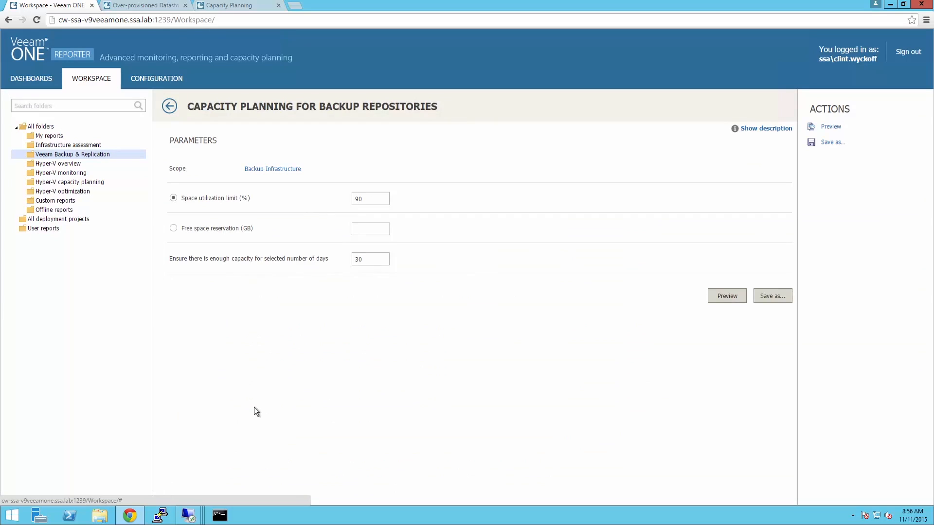